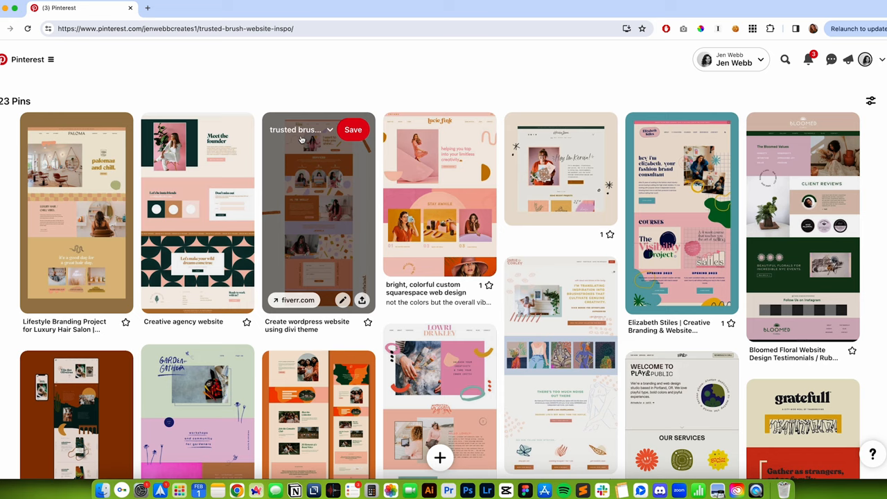
- Scroll through Wordmark.it's previews of 'Heading Text' rendered in each installed font
scroll(down, 3)
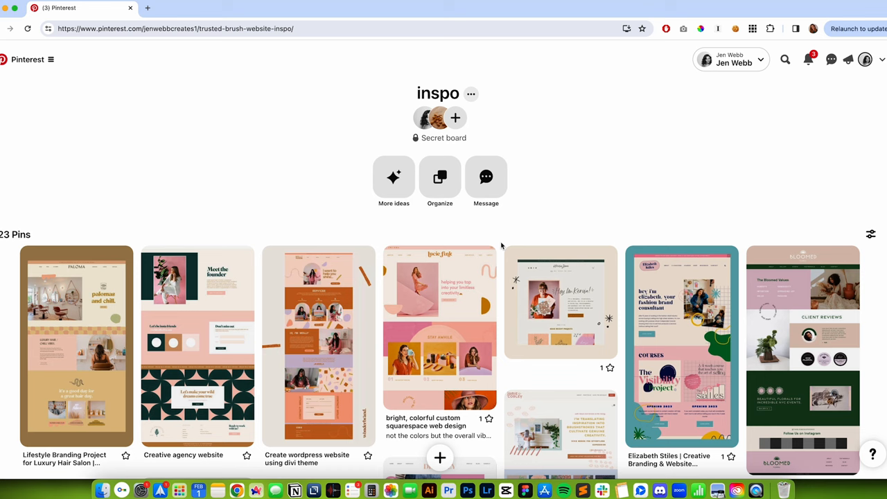
scroll(down, 3)
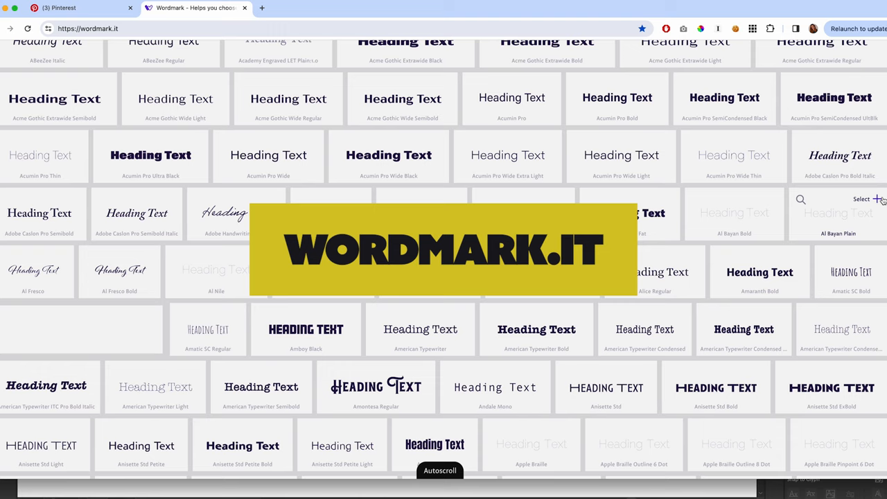
scroll(down, 3)
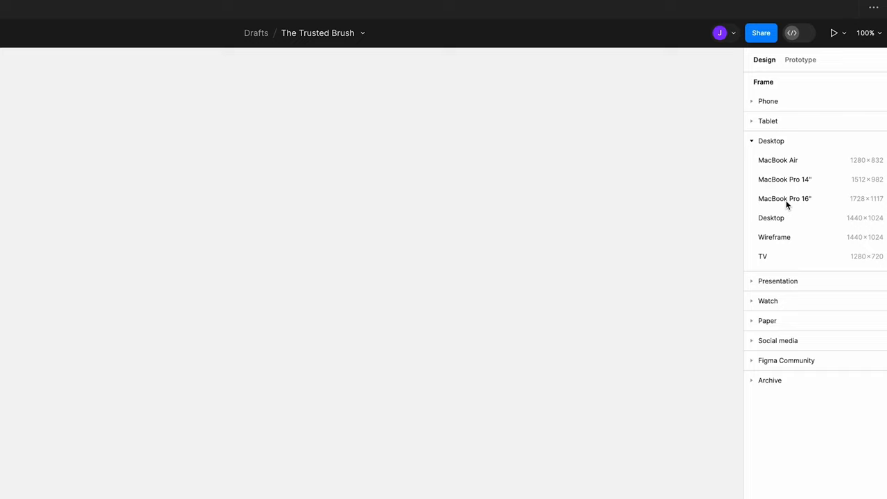
- Add a MacBook Pro 16" desktop frame to the canvas
click(784, 199)
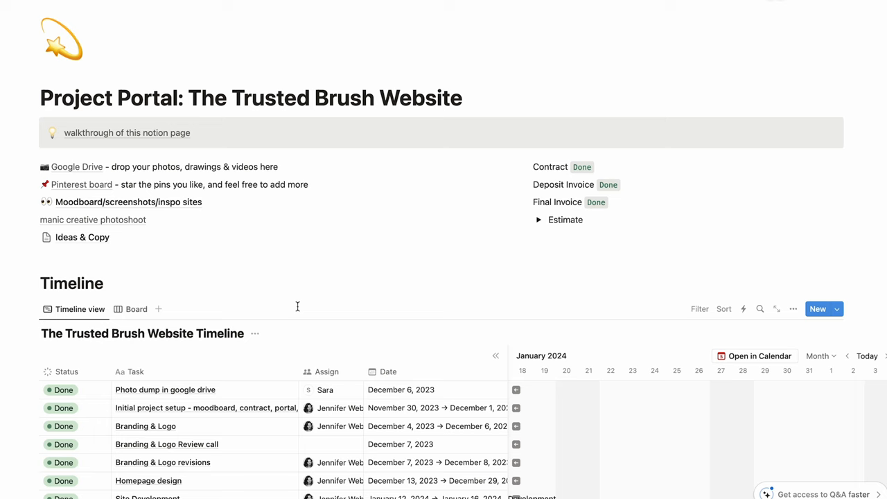
- Open the 'Project Portal: The Trusted Brush Website' page and its timeline
click(82, 237)
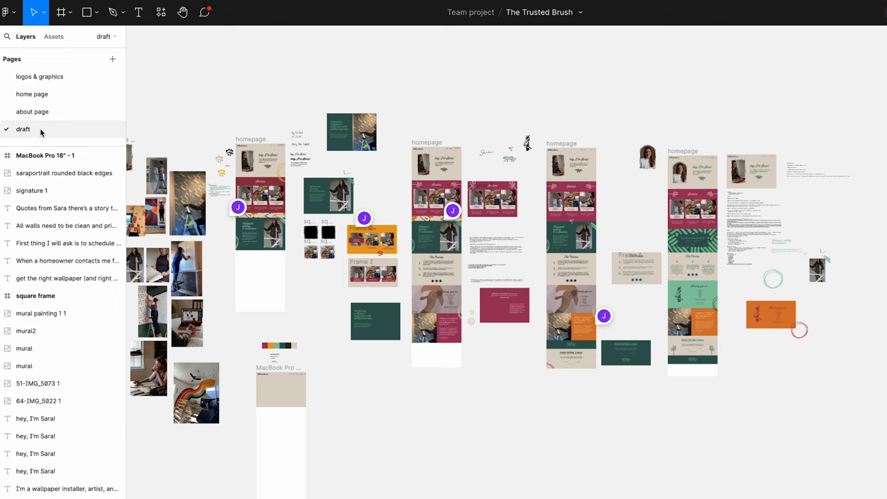
mouse_move(32, 112)
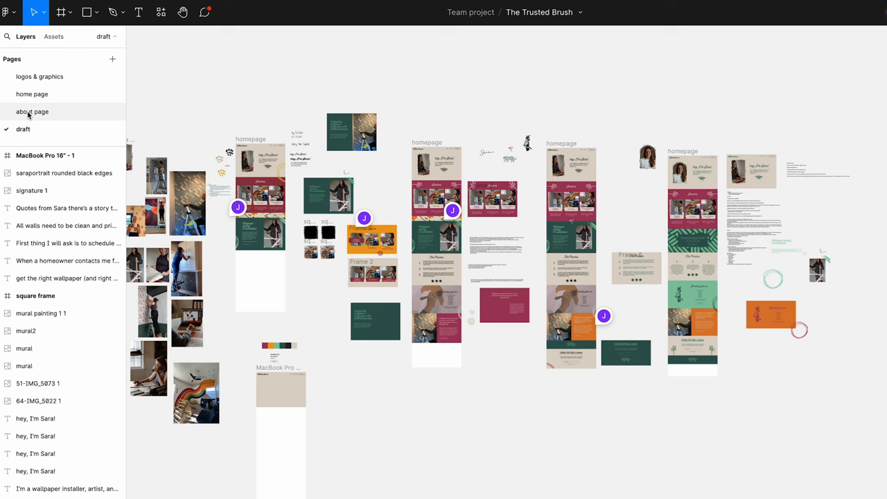
- Go through the 'logos & graphics' page to reach the 'about page' with its three mockups
click(36, 76)
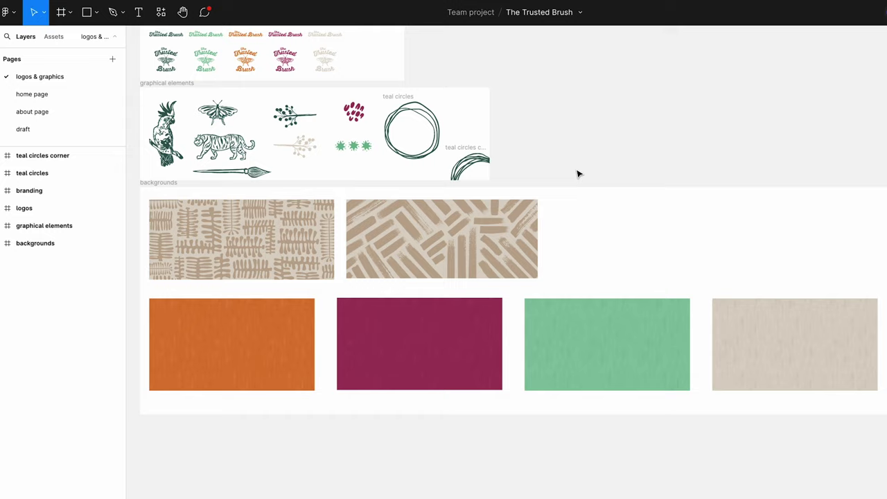
click(32, 112)
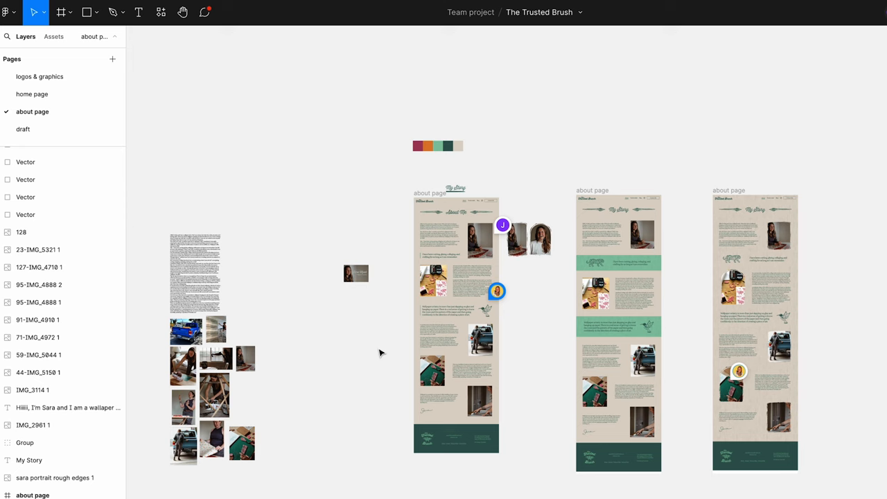